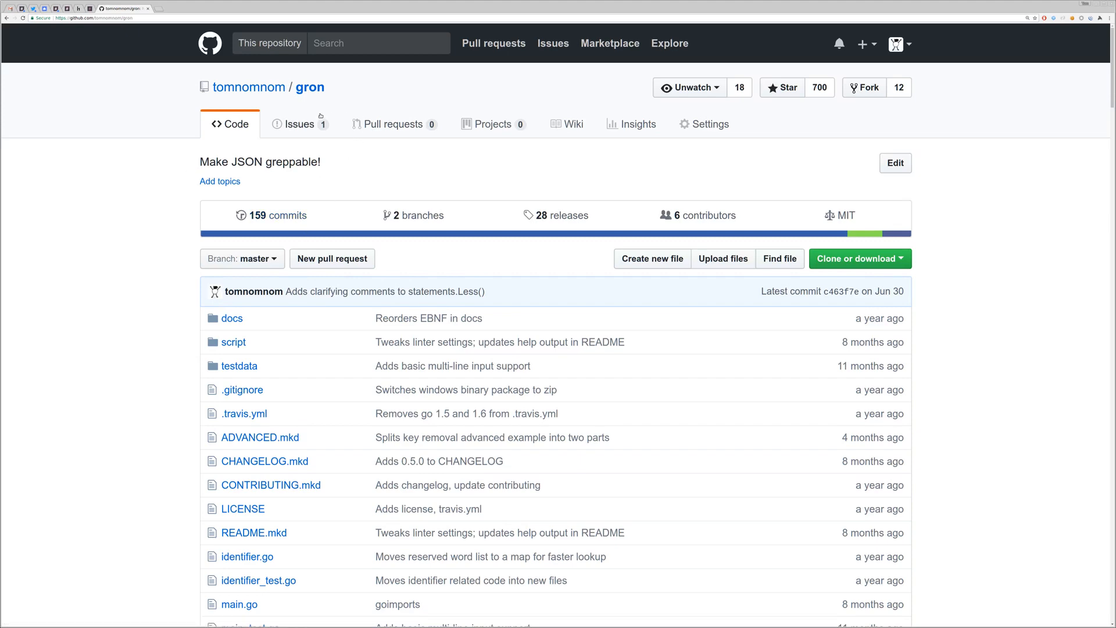
Open the gron releases list and copy the gron-linux-amd64-0.5.0.tgz download link
scroll(down, 3)
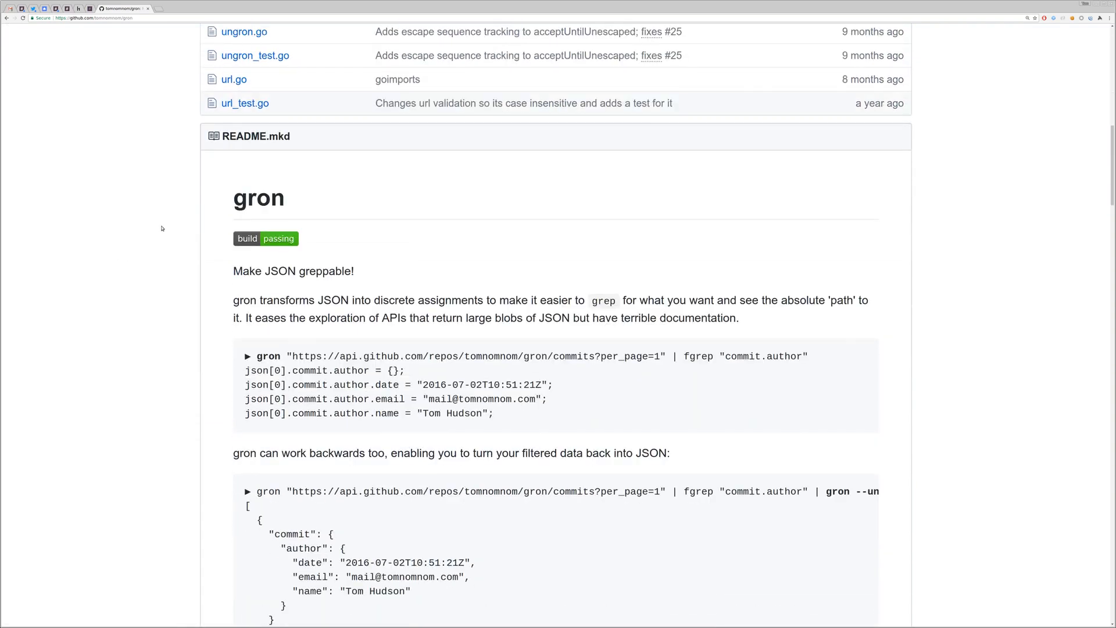
scroll(down, 3)
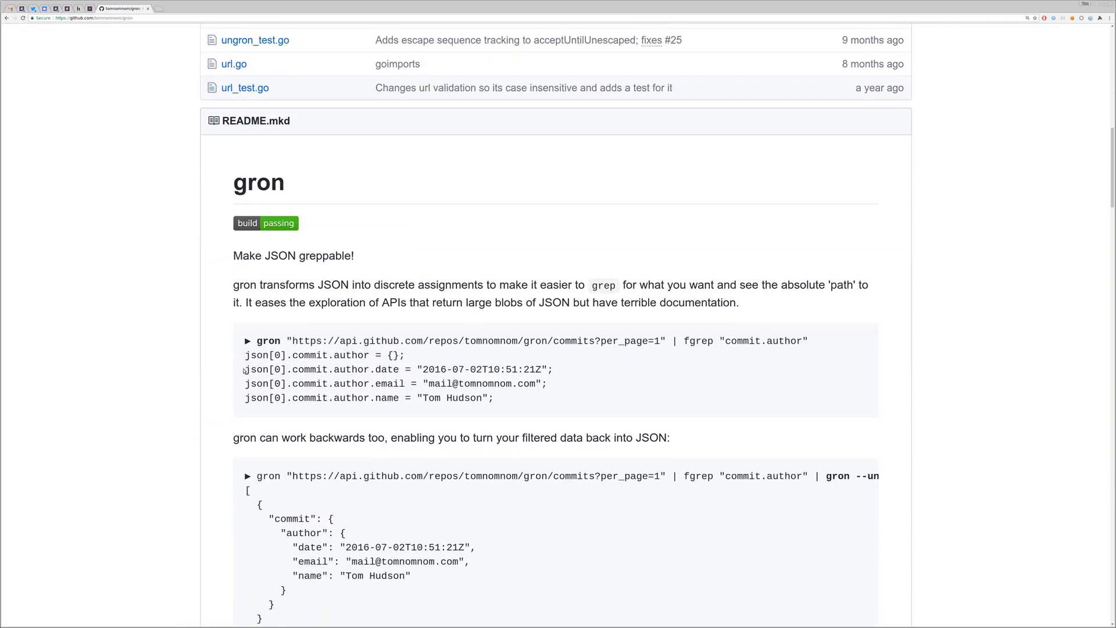
drag(245, 368, 494, 398)
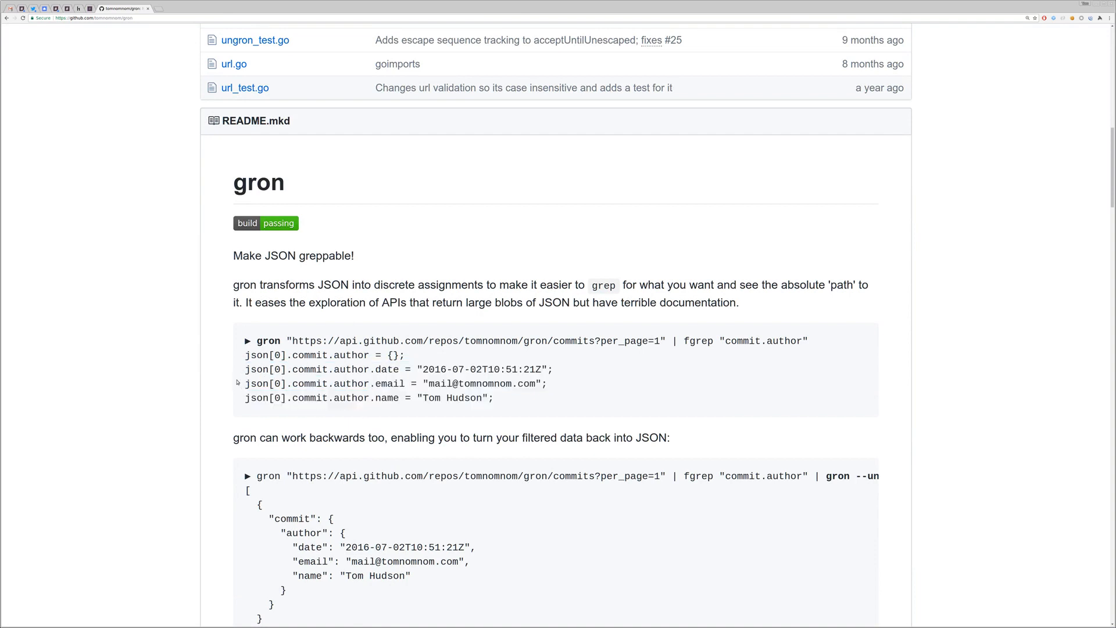
mouse_move(237, 381)
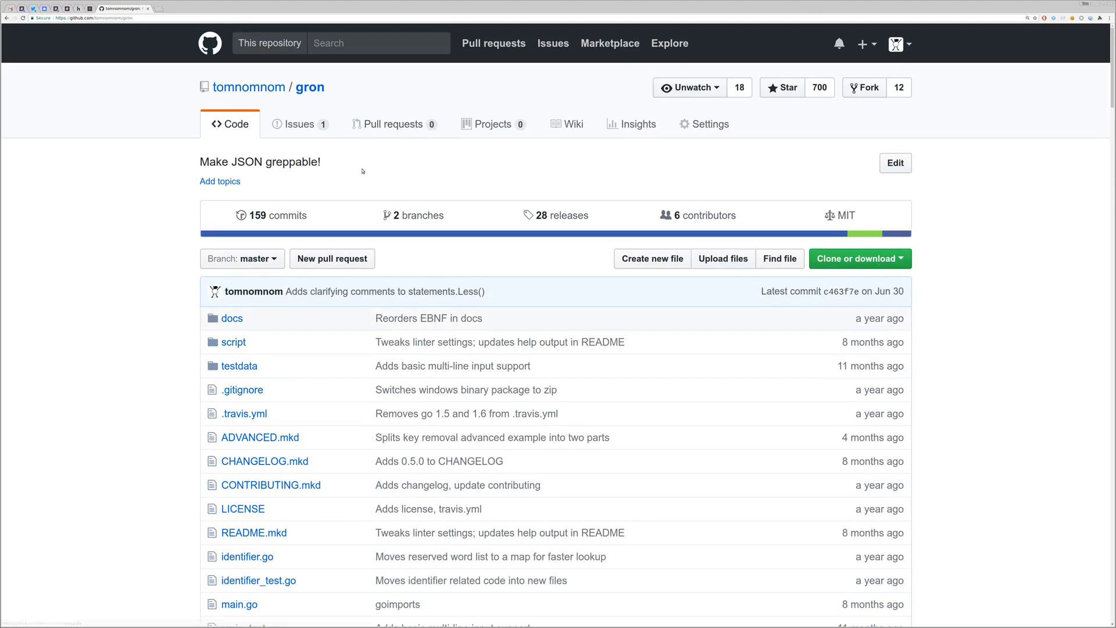
mouse_move(564, 216)
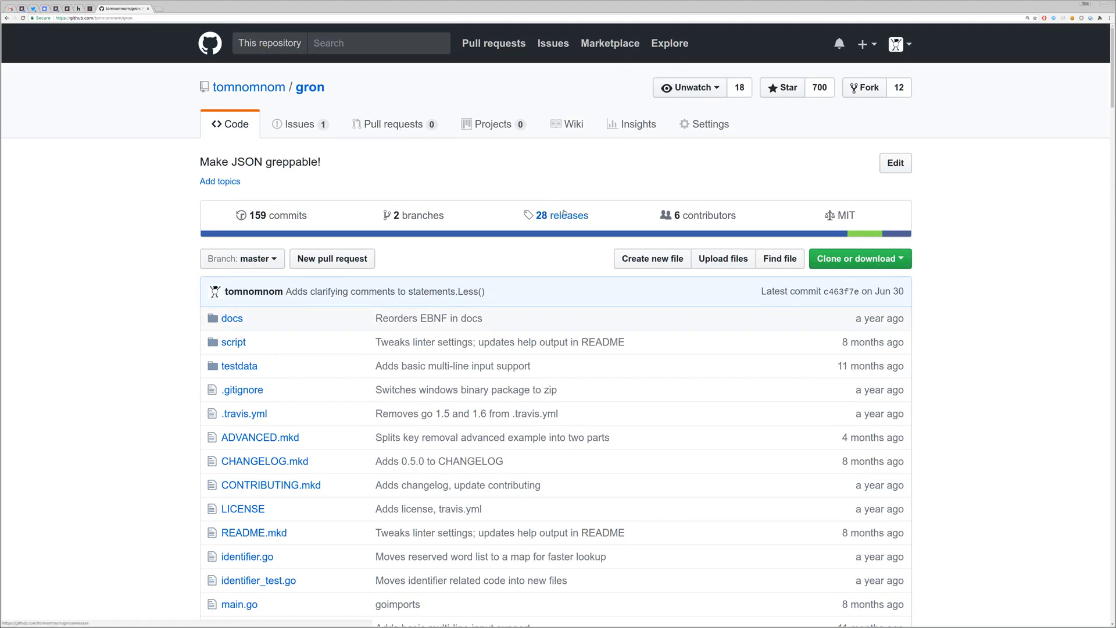
click(564, 216)
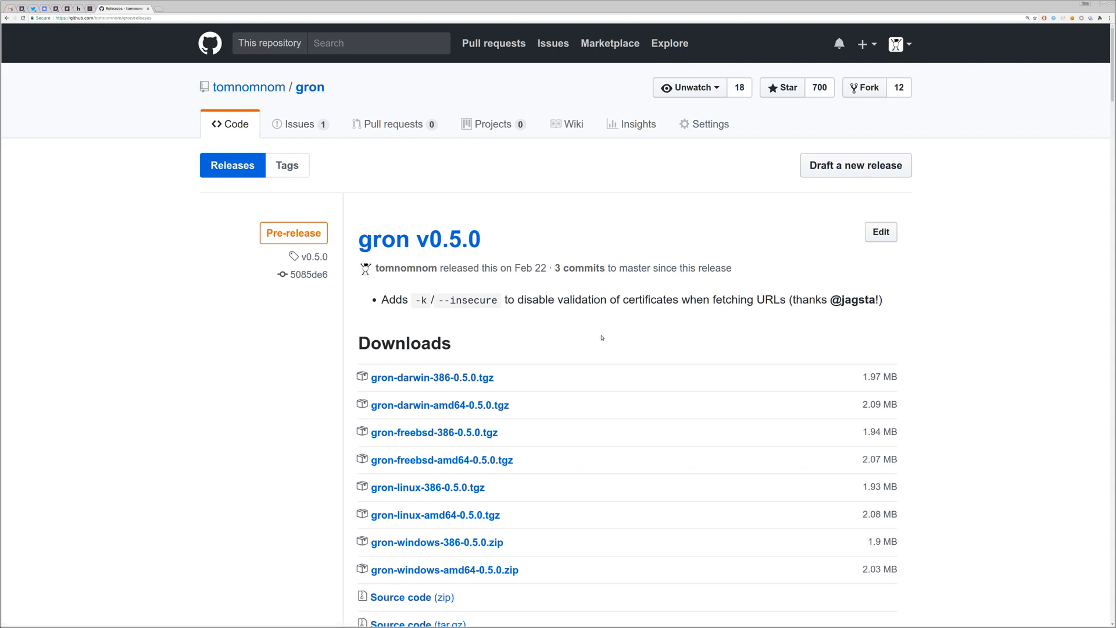
scroll(down, 3)
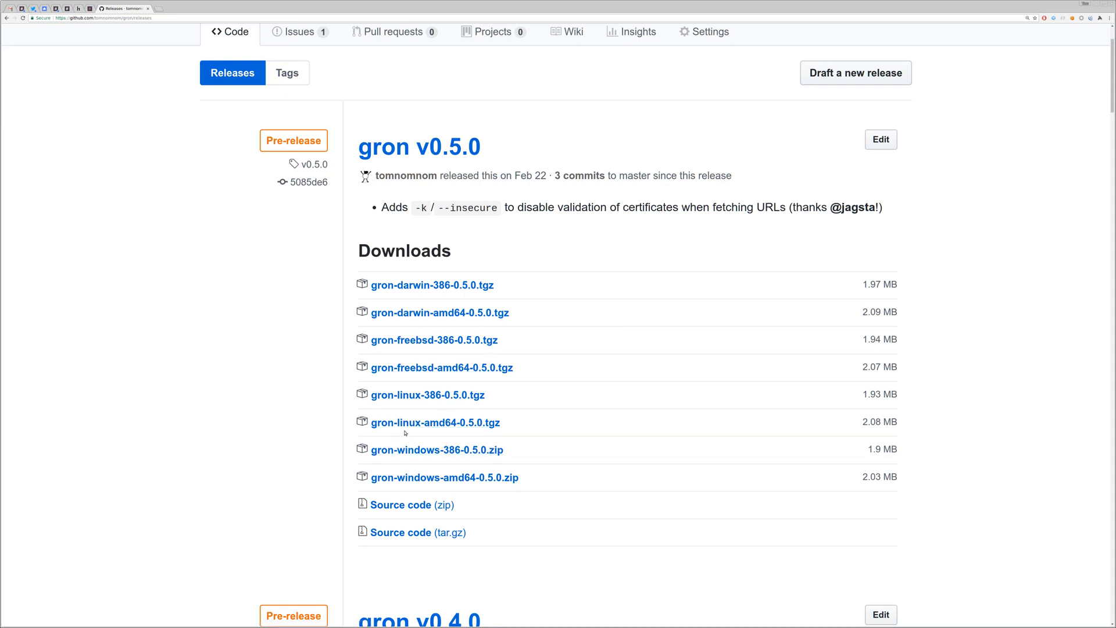
right_click(435, 422)
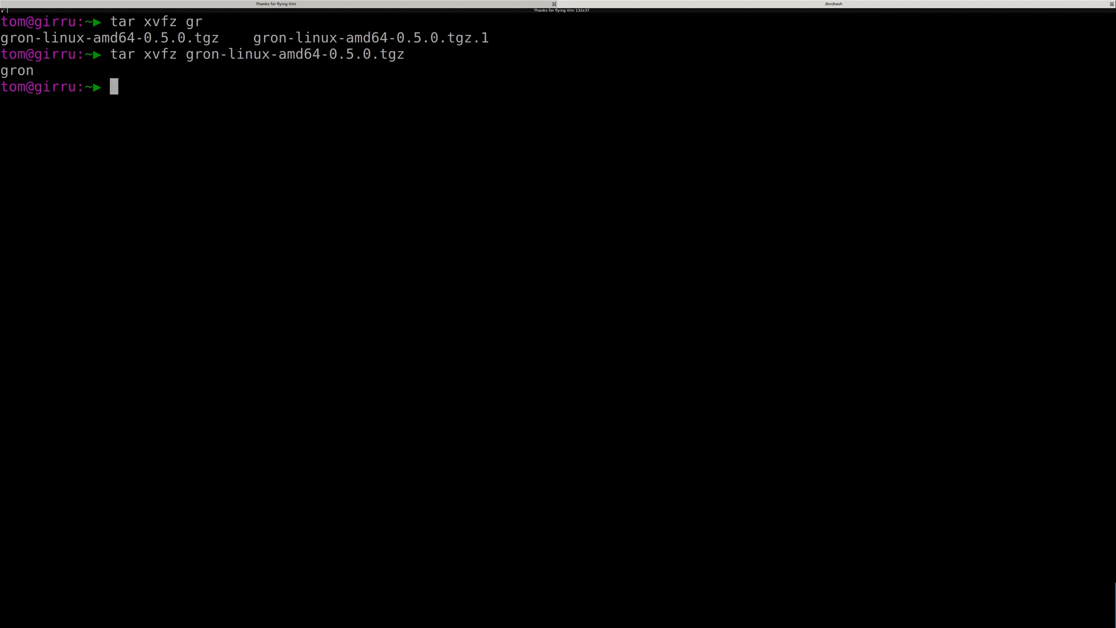
Move the extracted gron binary into /usr/bin with sudo mv
double_click(16, 71)
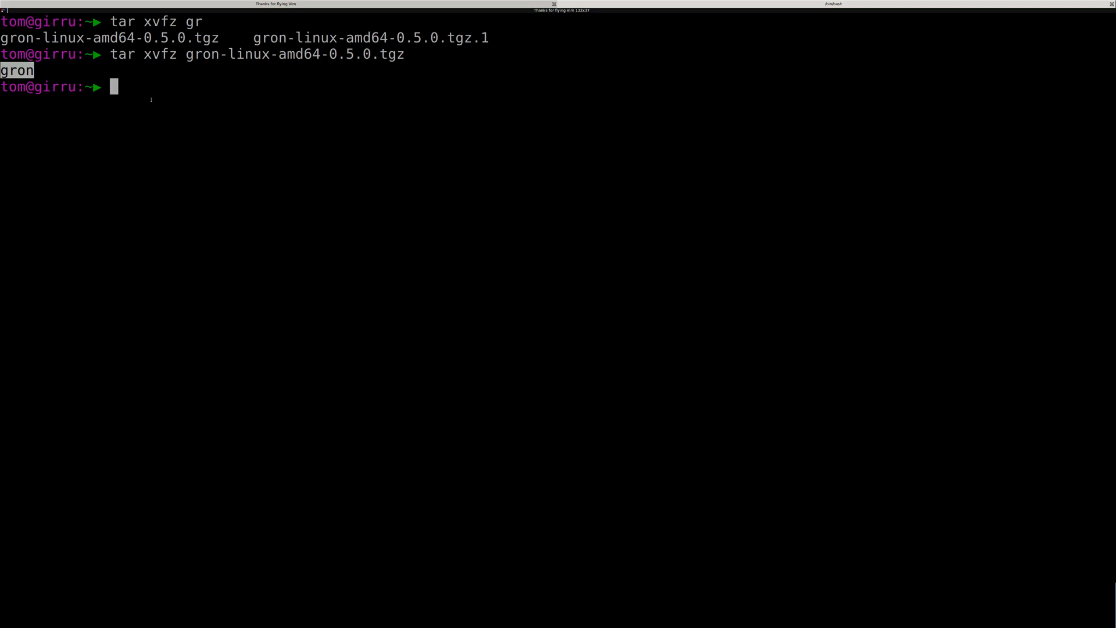
text(sudo mv gor)
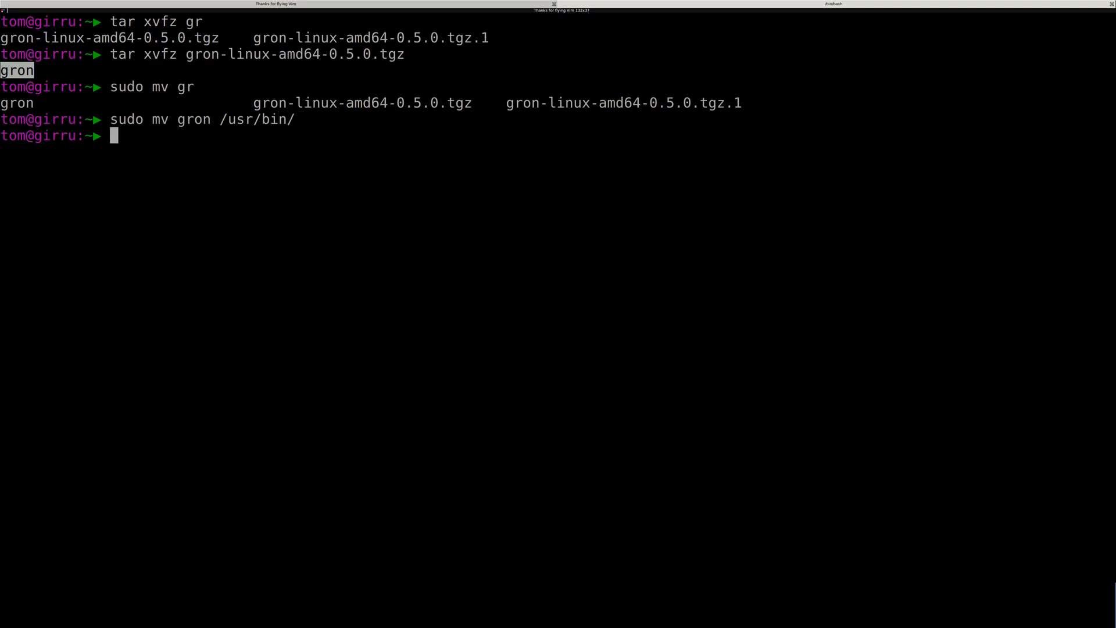
text(gron)
text(c)
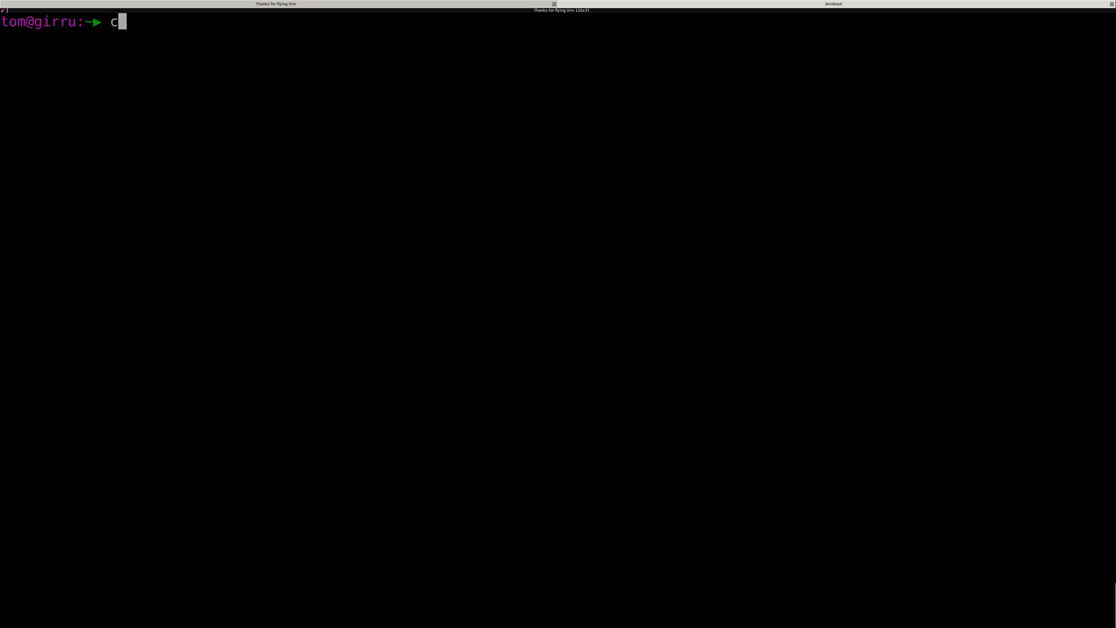
text(url)
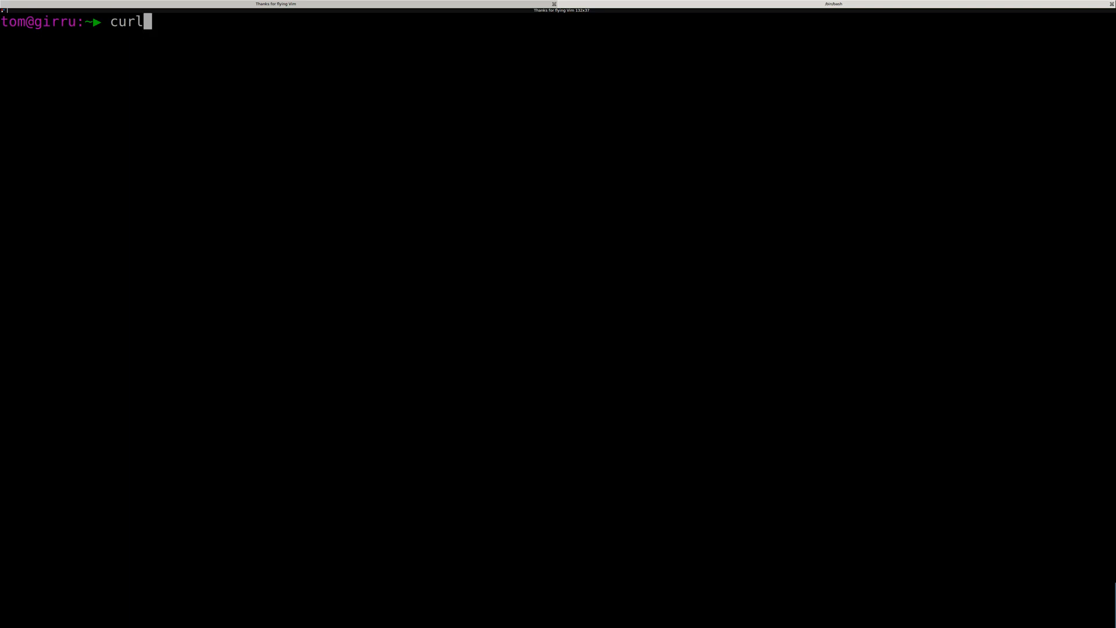
text(-s http://jsonplaceholder.typicode.com/users/)
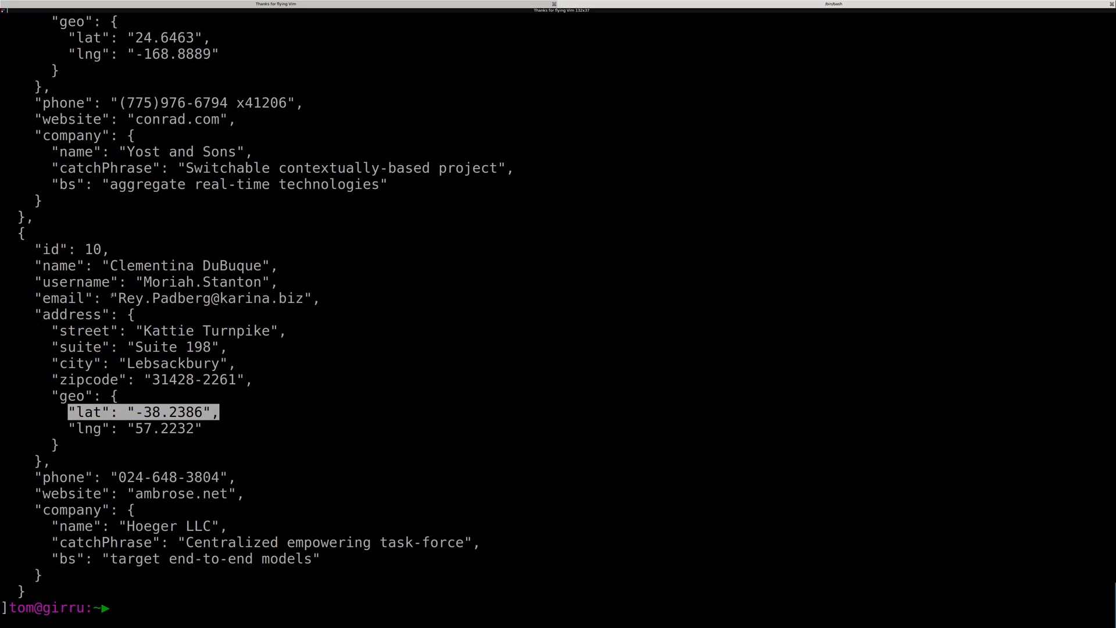
Pipe the users JSON through gron, then filter it with grep address
text(curl -s http://jsonplaceholder.typicode.com/users/)
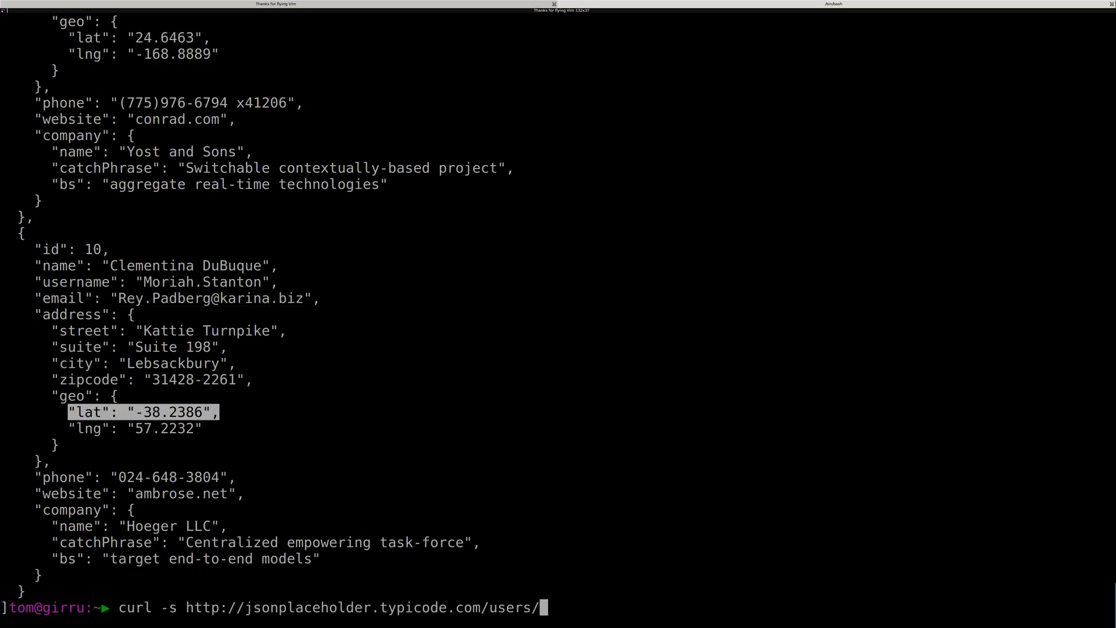
text(| gron)
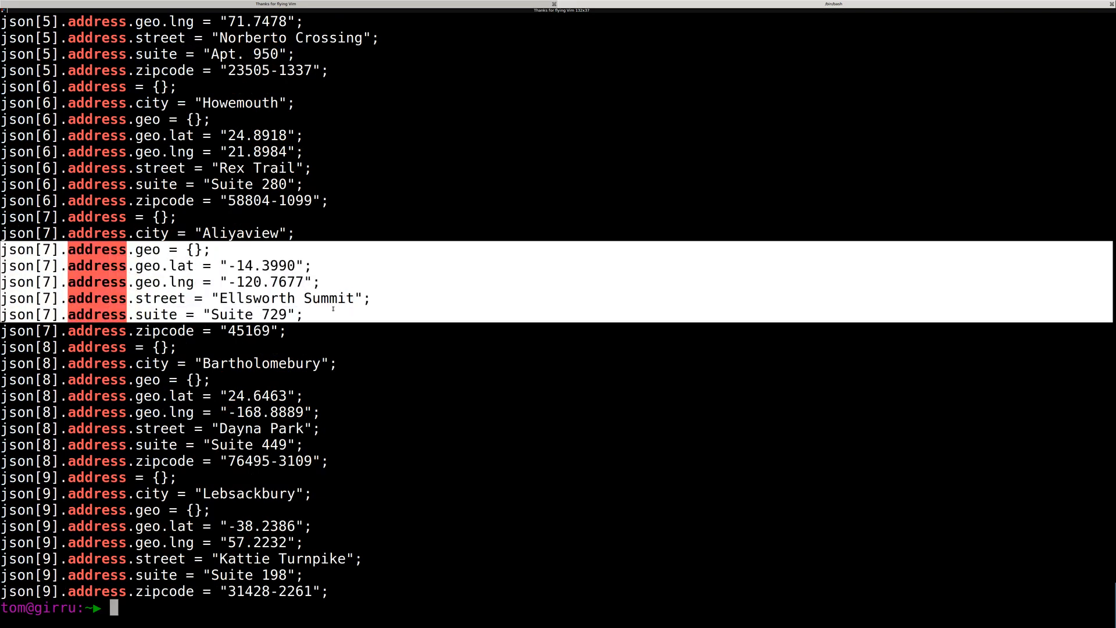
text(curl -s http://jsonplaceholder.typicode.com/users/ | gron | grep address)
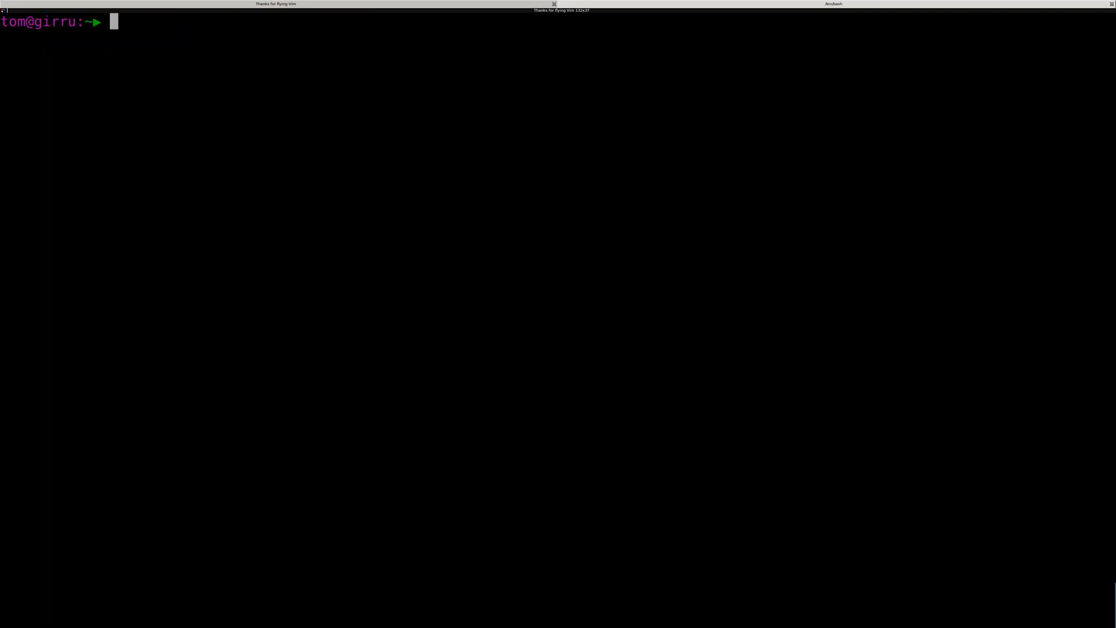
Show gron's help and try the users pipeline with the ungron option
text(gron --help)
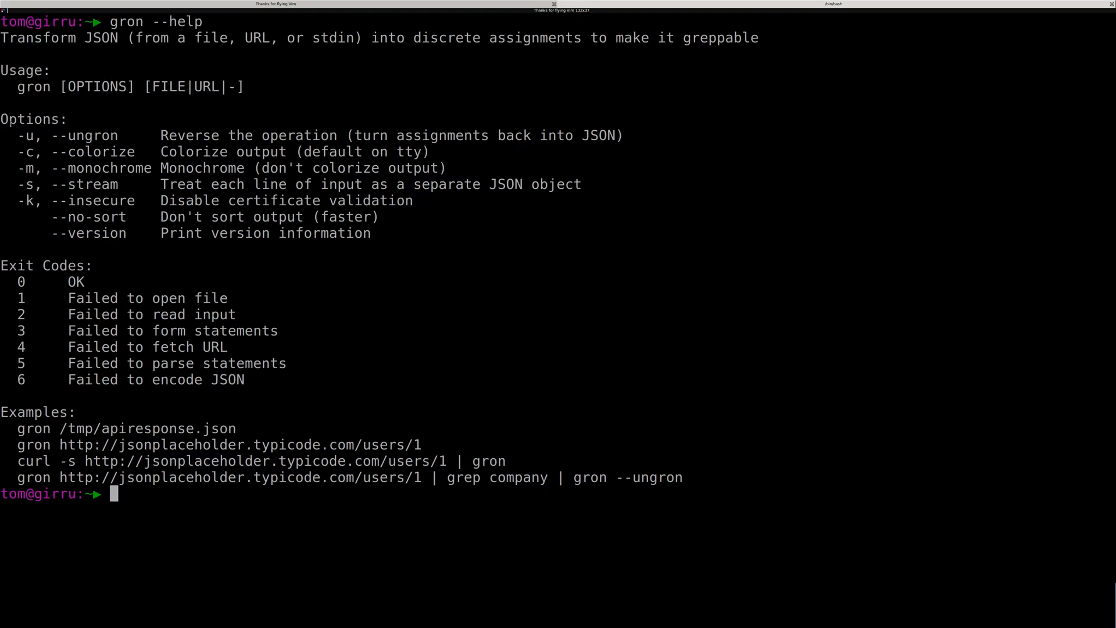
double_click(83, 135)
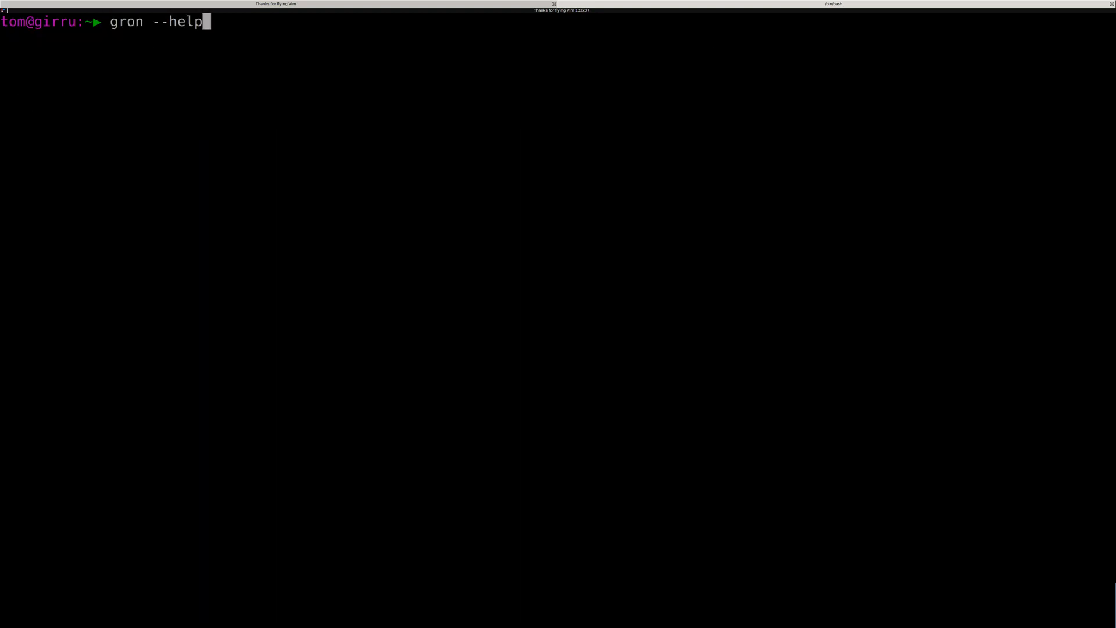
text(curl -s http://jsonplaceholder.typicode.com/users/ | gron | grep address)
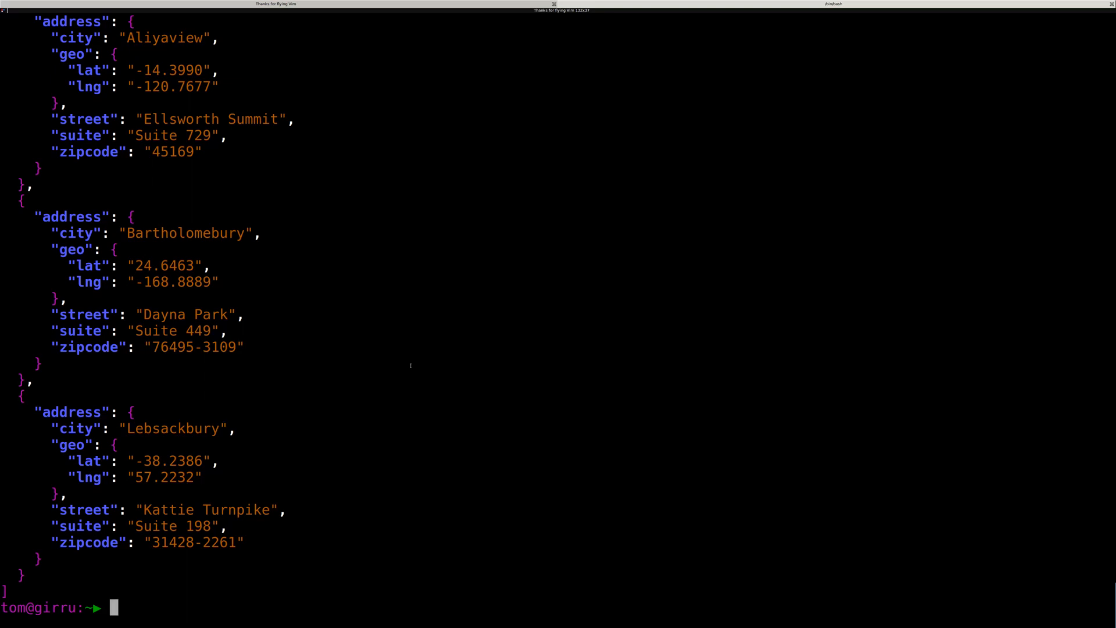
Rerun curl | gron | grep address and inspect the geo lat and lng lines
text(curl -s http://jsonplaceholder.typicode.com/users/ | gron | grep address)
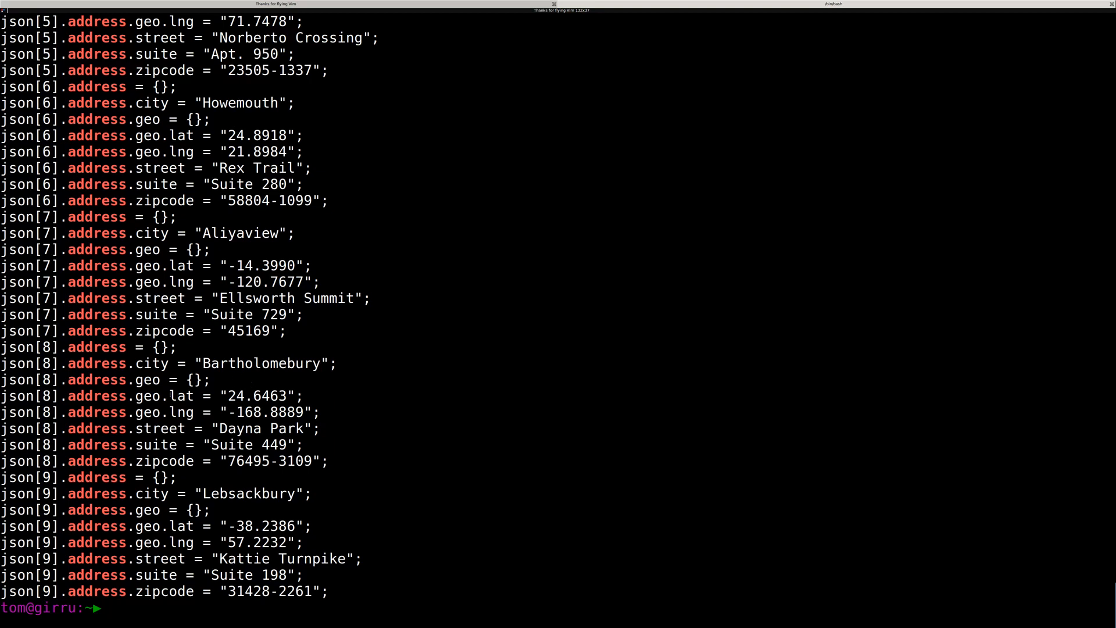
double_click(181, 396)
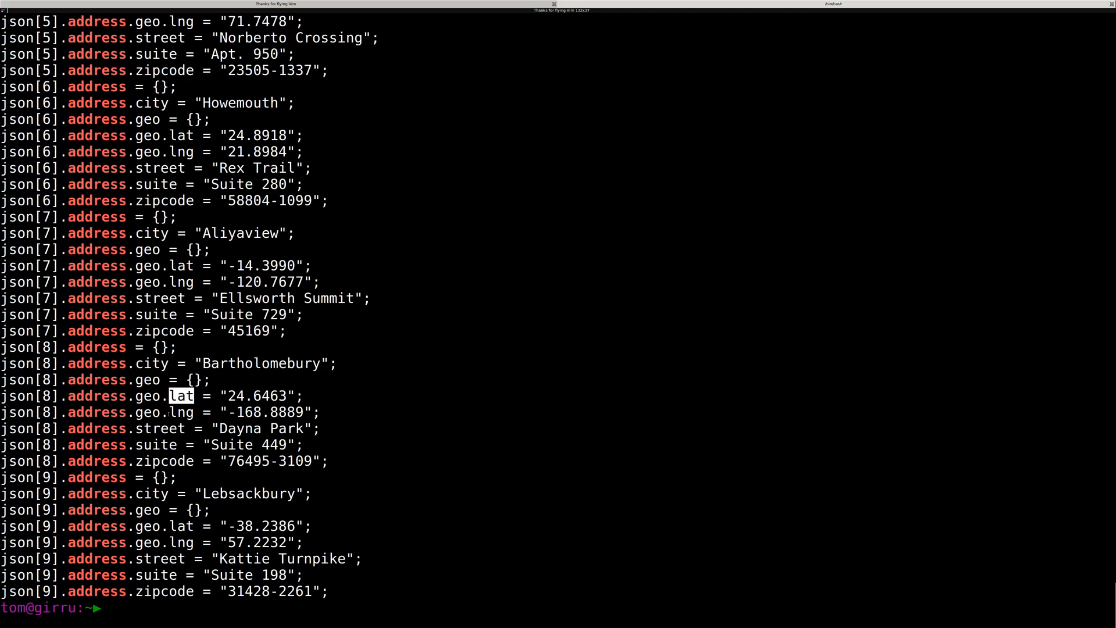
key(n)
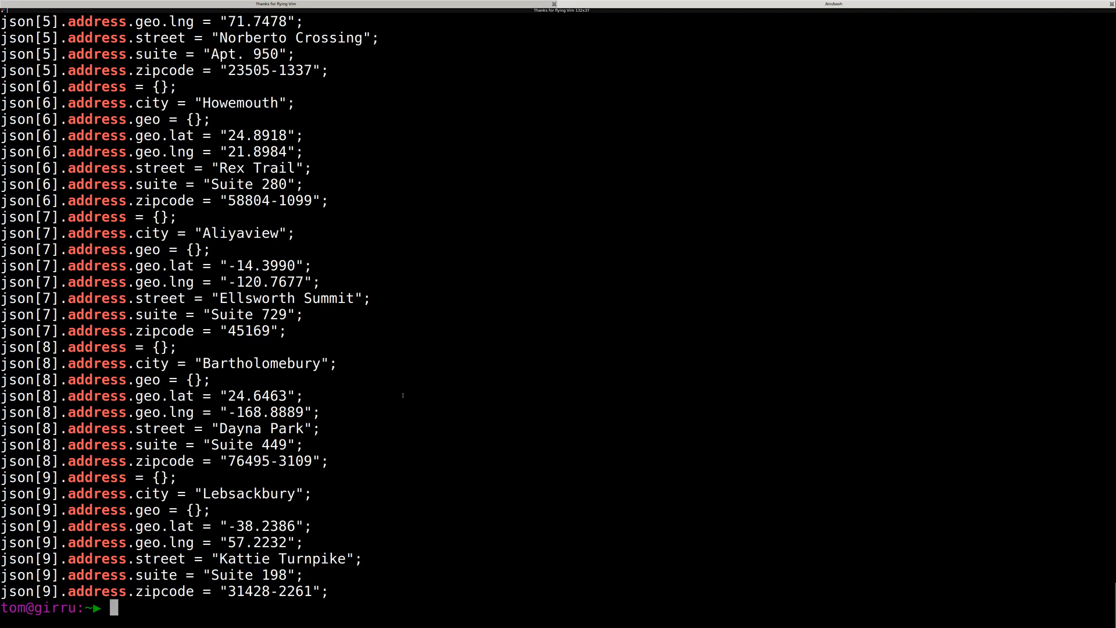
Extend the address pipeline with grep -v 'geo =' and sed -r 's/\.geo//'
text(curl -s http://jsonplaceholder.typicode.com/users/ | gron | grep address |)
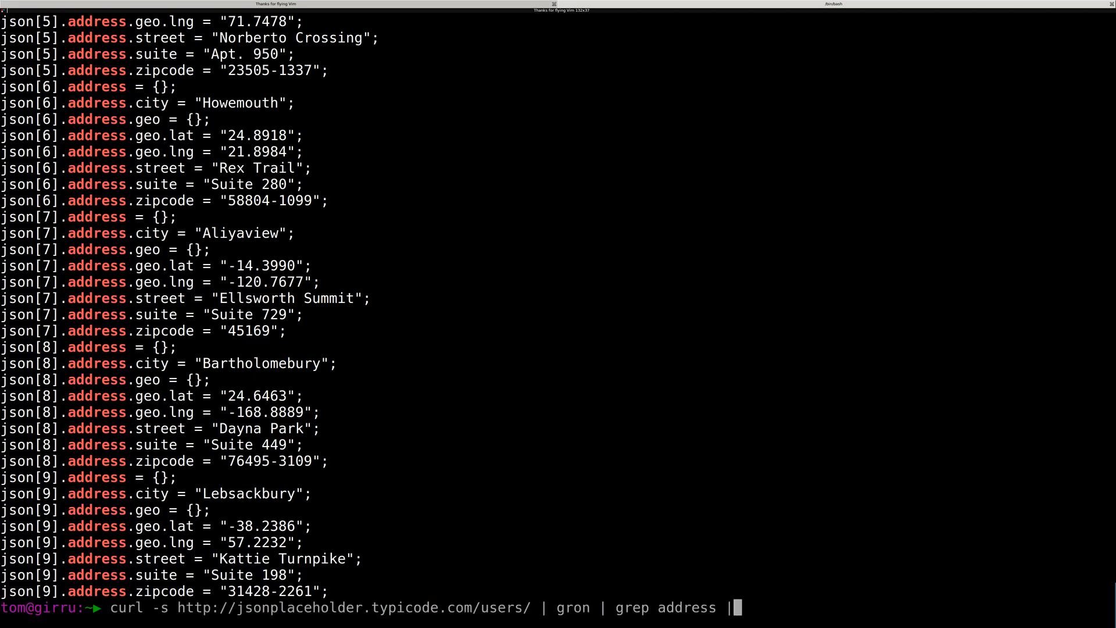
text(grep -v)
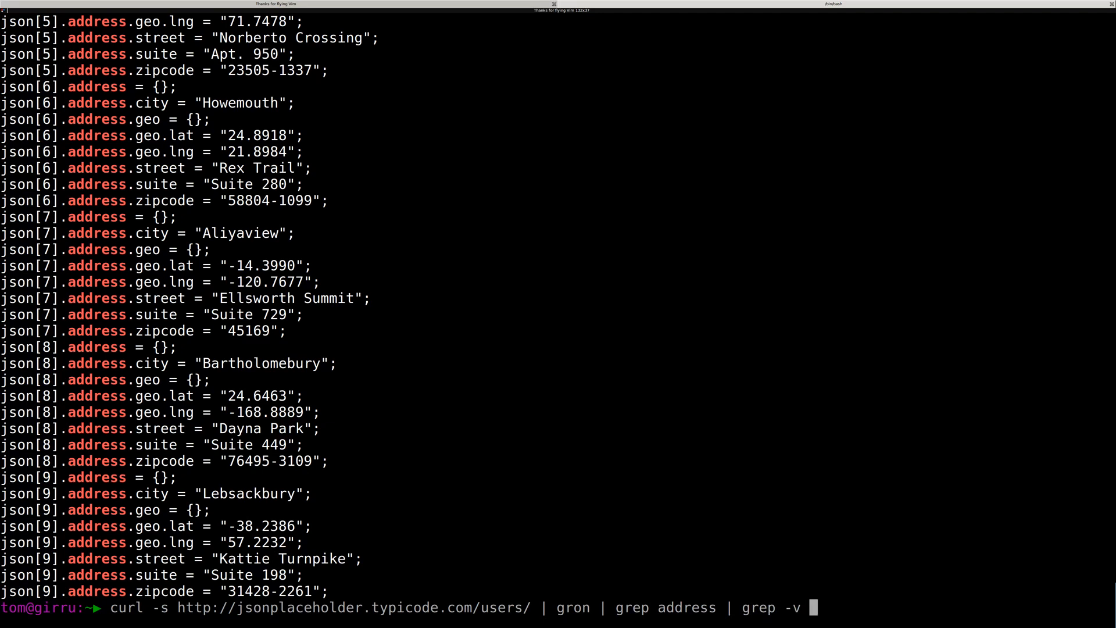
text('geo =)
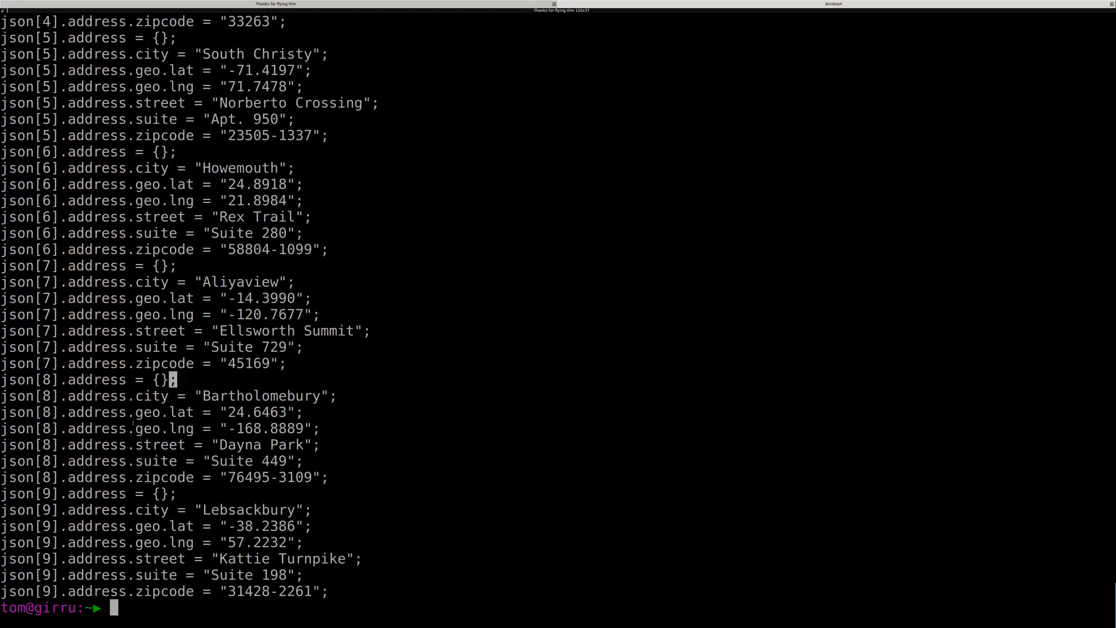
text(curl -s http://jsonplaceholder.typicode.com/users/ | gron | grep address | grep -v 'geo =')
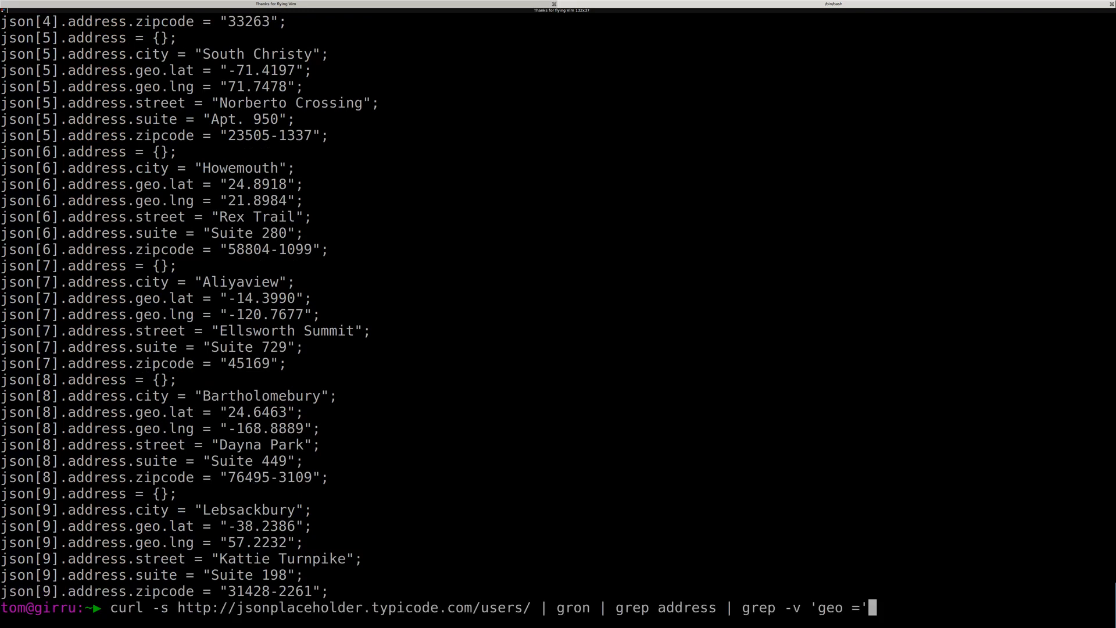
text(|)
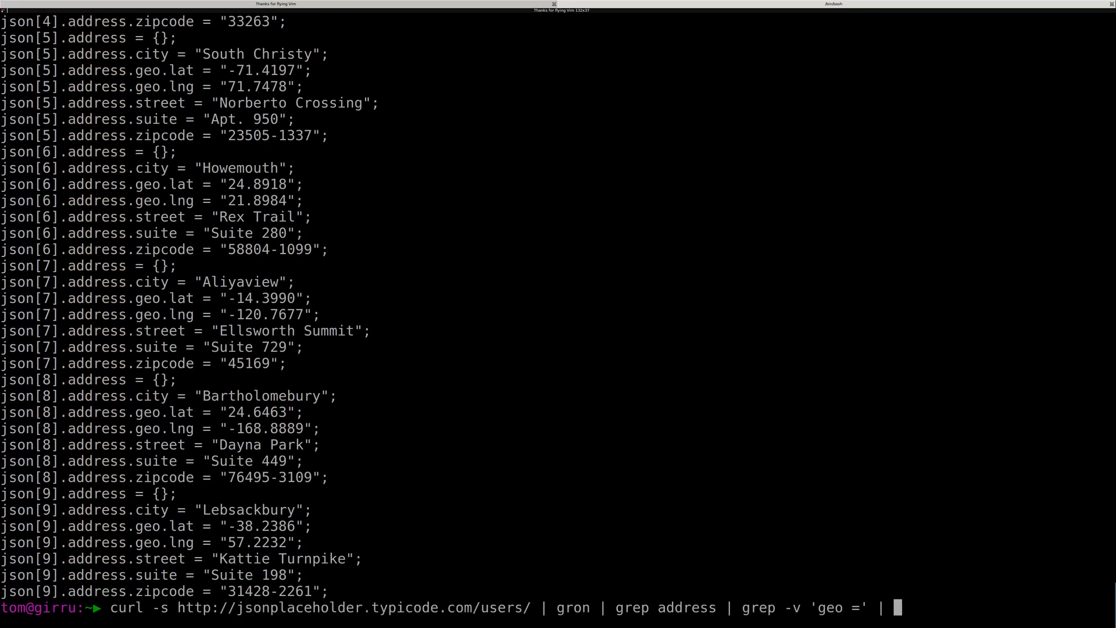
text(sed -r ''s///)
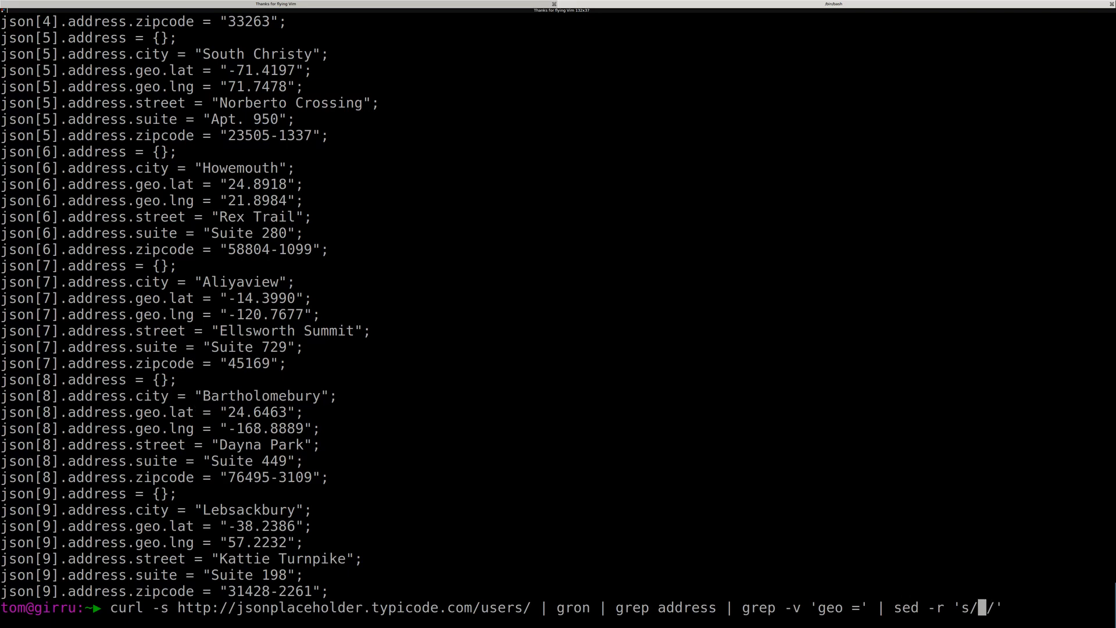
text(\.g)
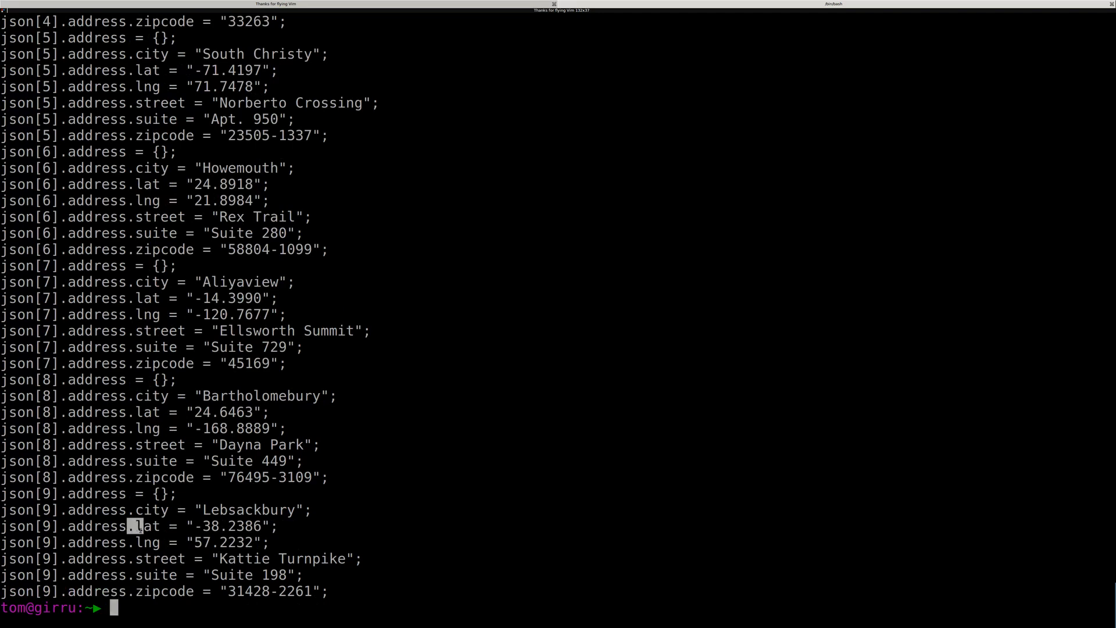
text(curl -s http://jsonplaceholder.typicode.com/users/ | gron | grep address | grep -v 'geo =' | sed -r 's/\.geo//' |)
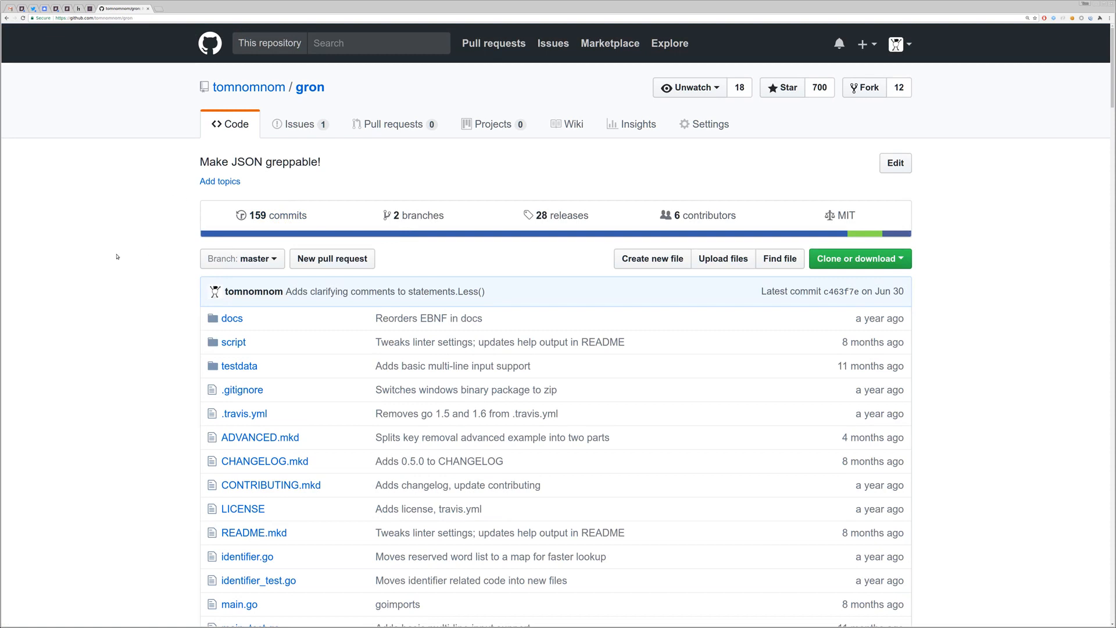
mouse_move(112, 169)
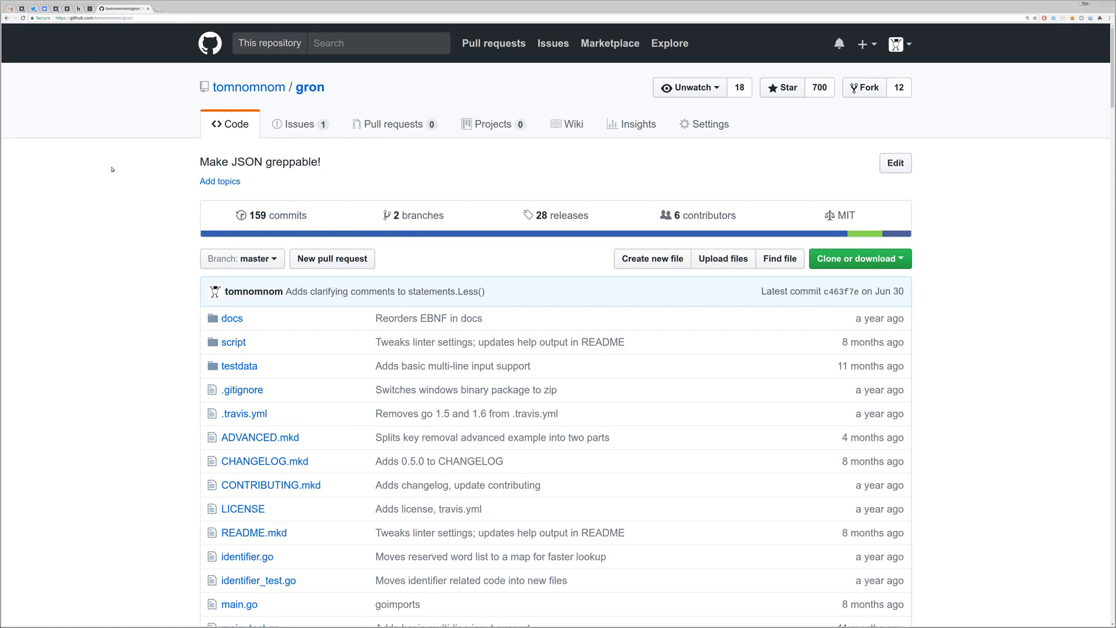